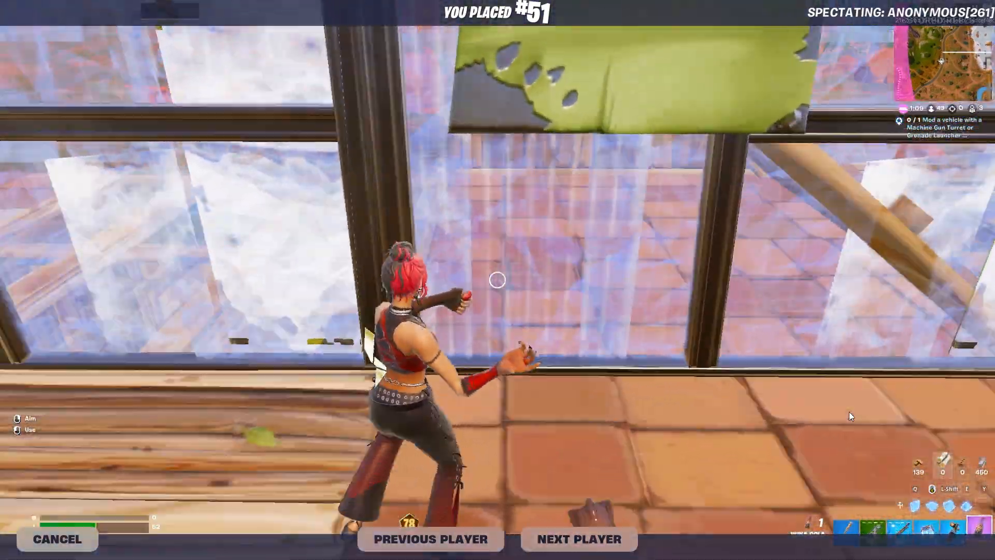
Step: Stop spectating the other player after the Fortnite match ends
left_click(577, 539)
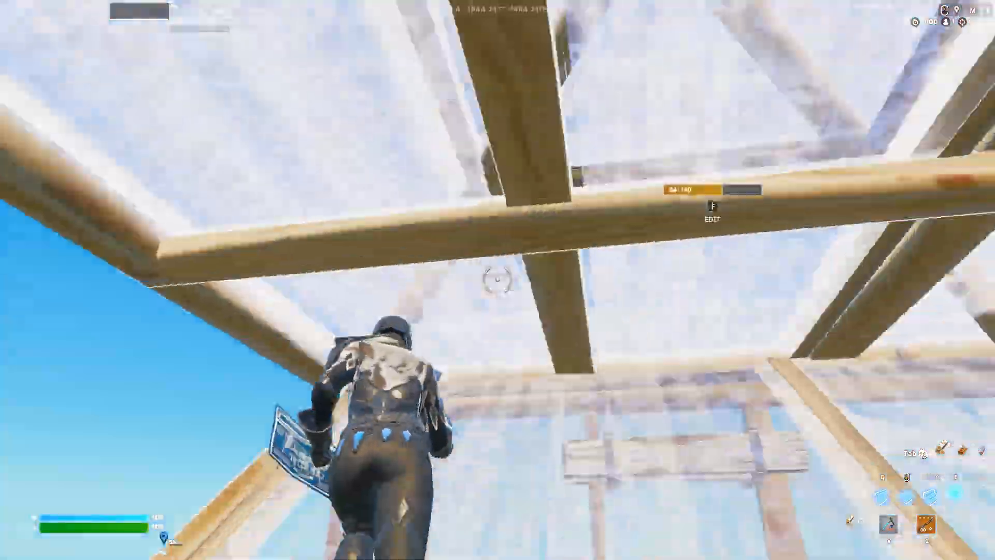
mouse_move(497, 280)
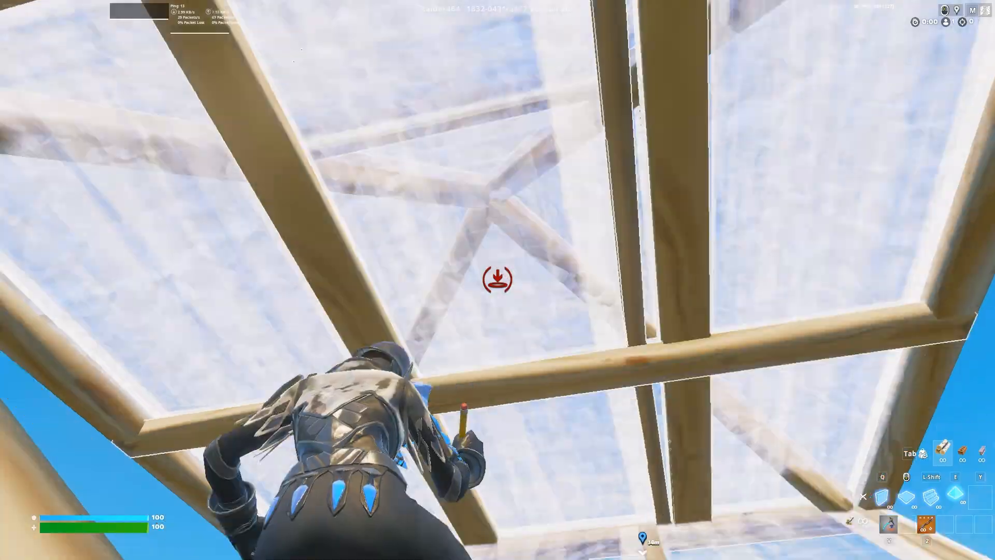
mouse_move(498, 278)
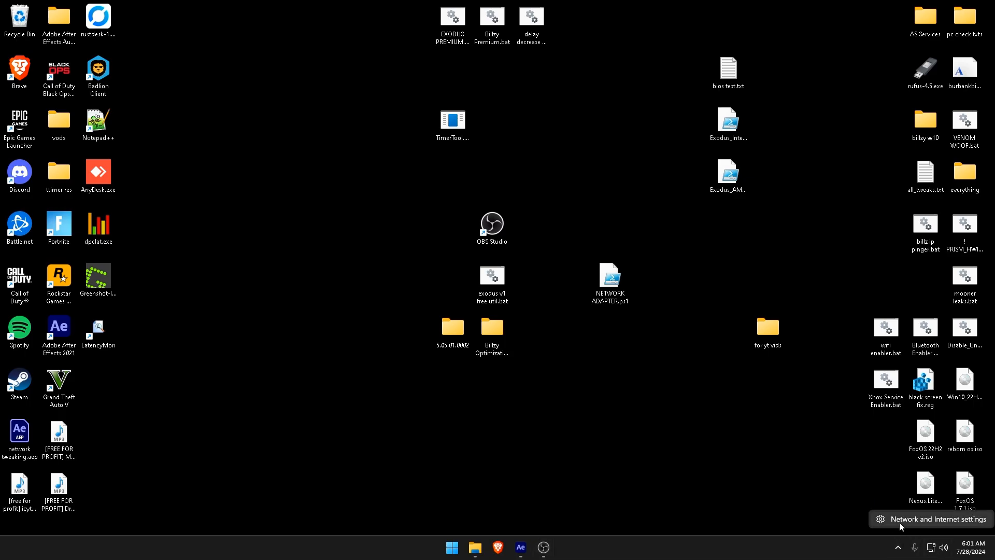
left_click(930, 518)
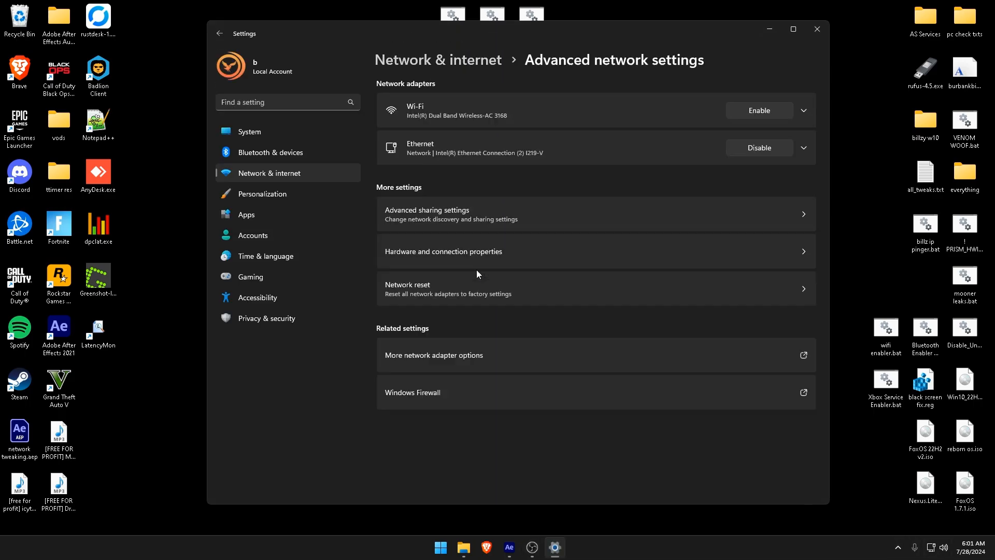
left_click(433, 354)
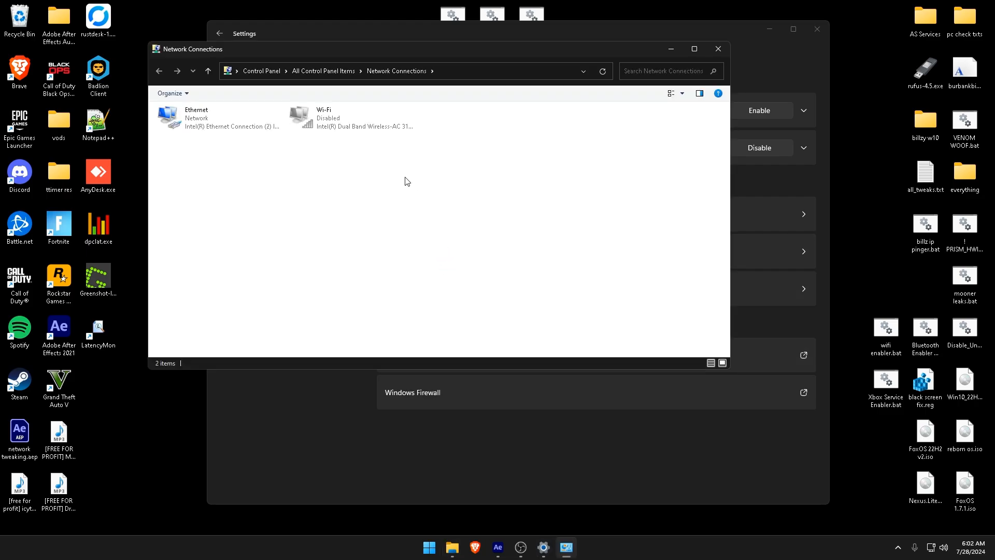
double_click(196, 118)
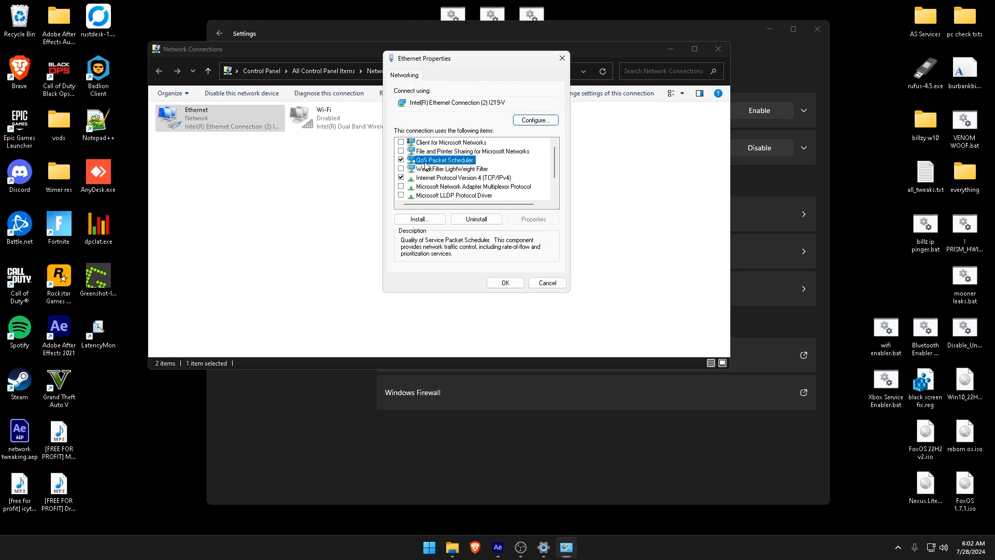
mouse_move(620, 136)
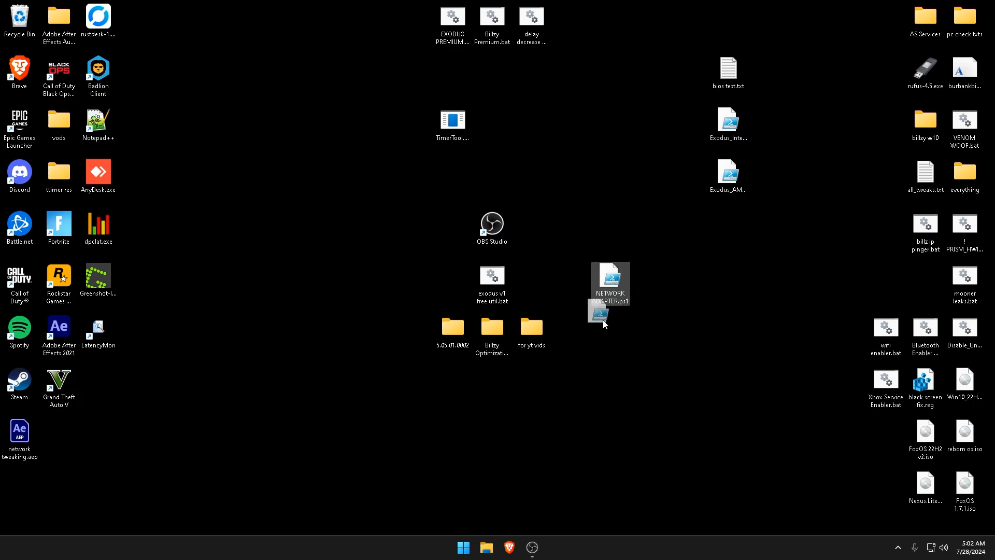
Step: Run NETWORK ADAPTER.ps1, select the Intel I219-V adapter, and keep the NUMAStatic RSS profile
right_click(610, 283)
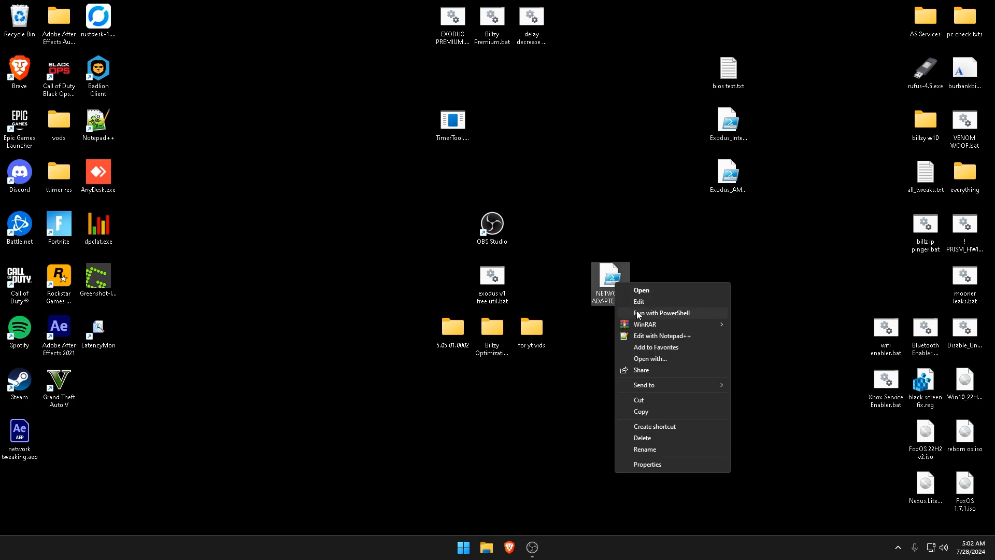
left_click(654, 314)
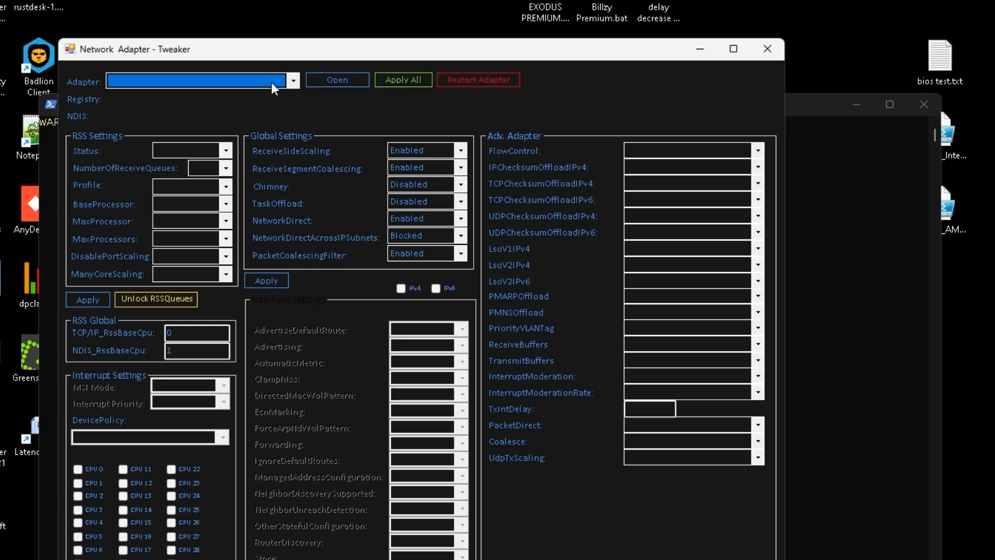
left_click(292, 80)
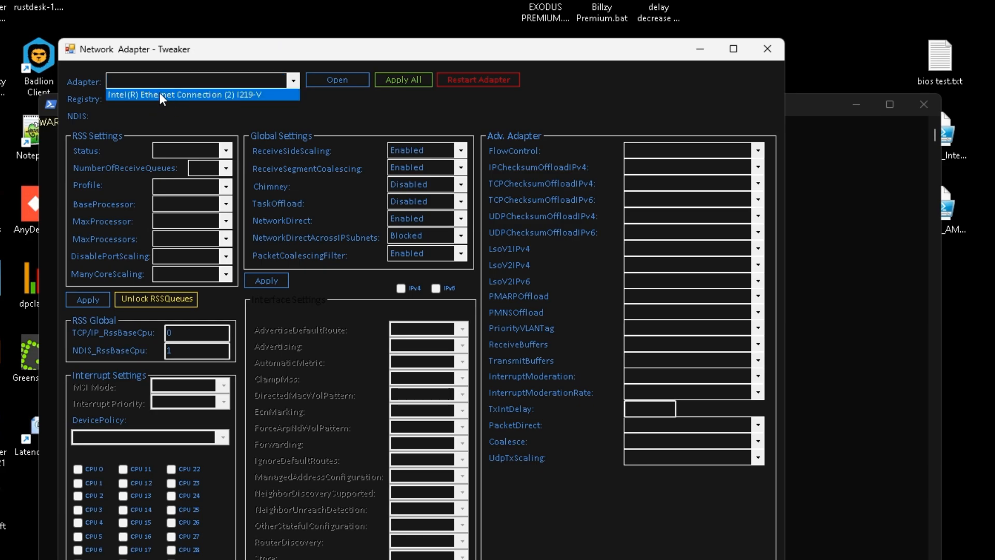
left_click(190, 94)
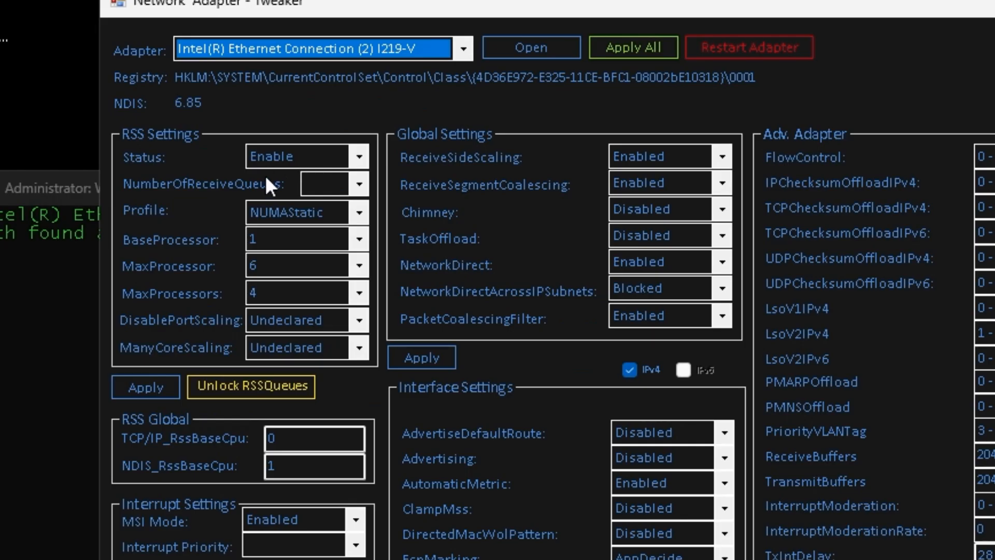
mouse_move(286, 170)
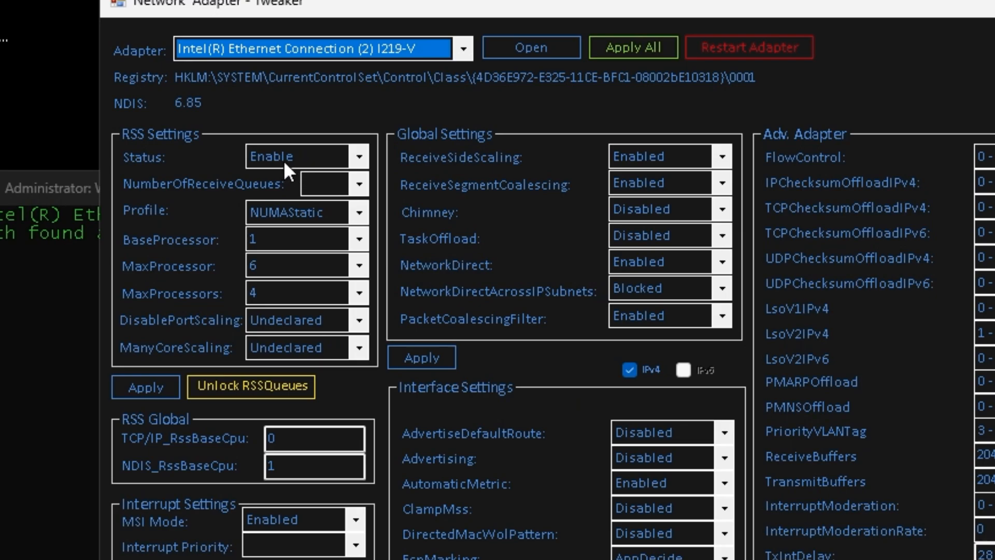
mouse_move(198, 202)
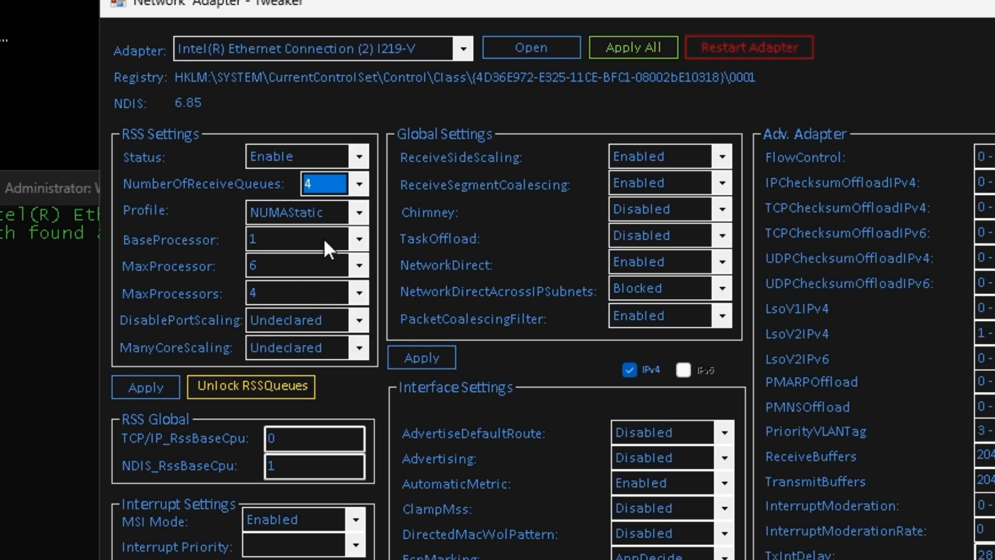
mouse_move(214, 204)
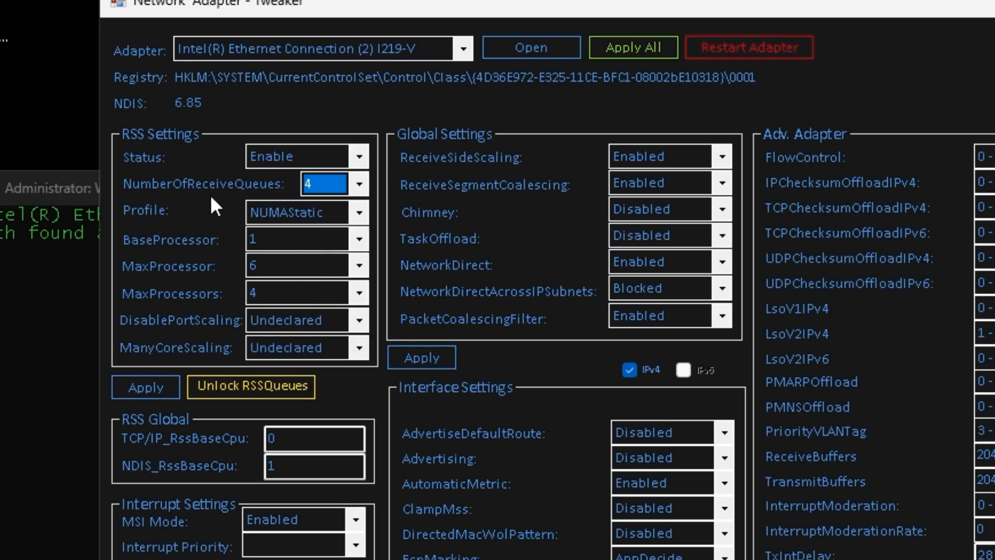
left_click(357, 212)
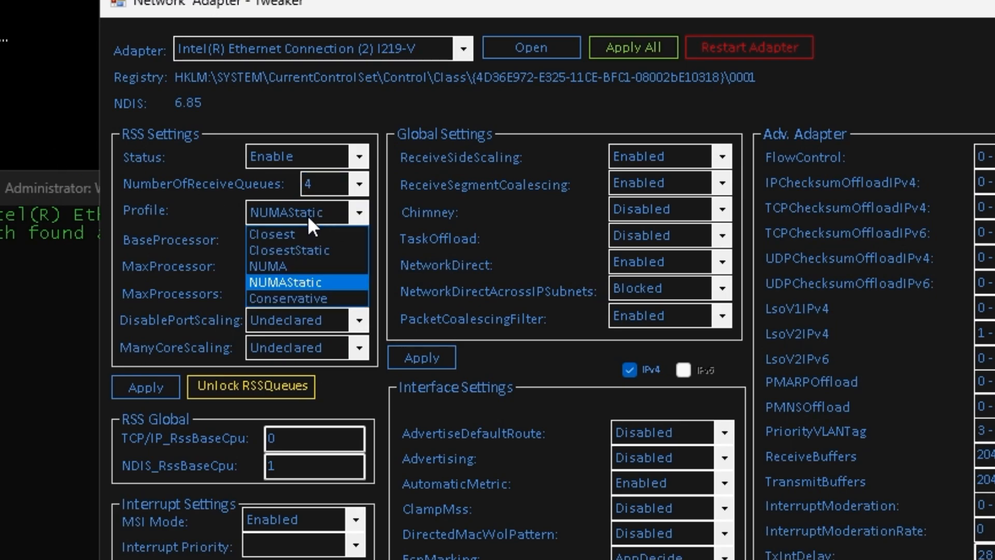
left_click(308, 282)
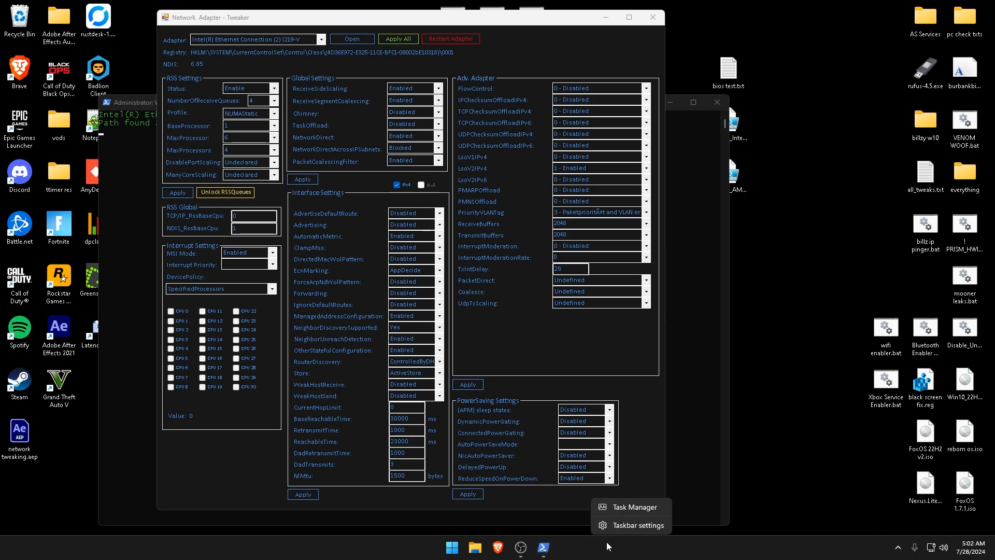
Step: Open Task Manager to check the i7-9700F's core count
left_click(632, 507)
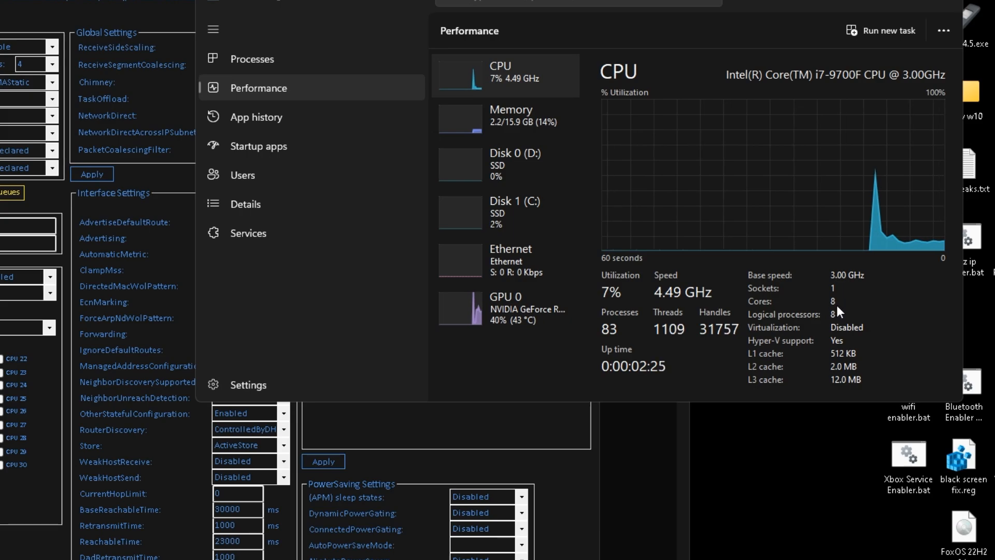
mouse_move(361, 158)
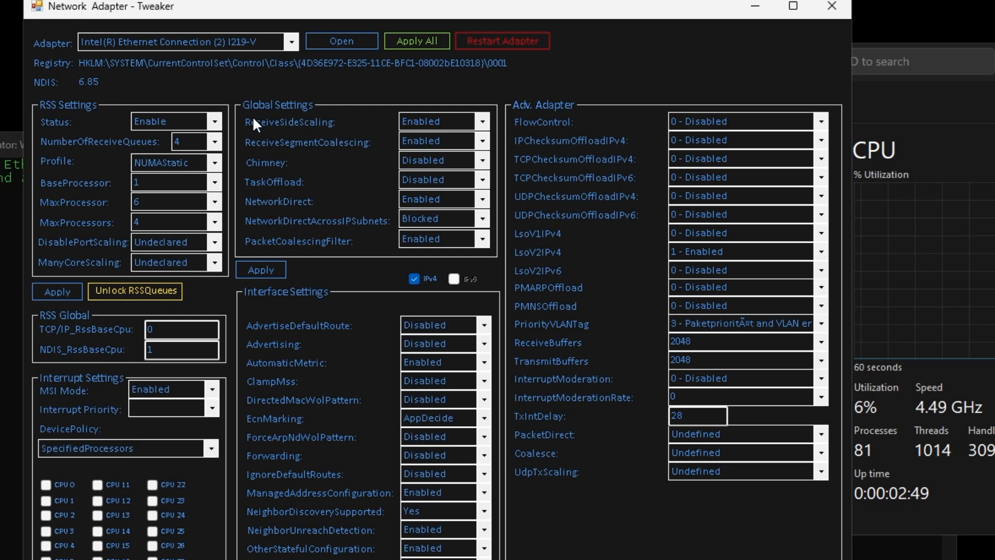
mouse_move(444, 136)
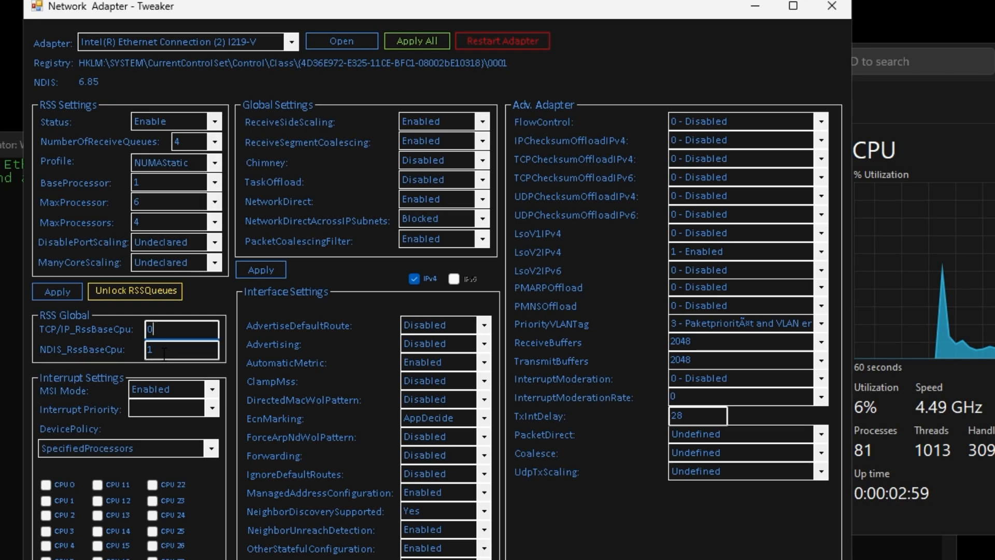
mouse_move(165, 399)
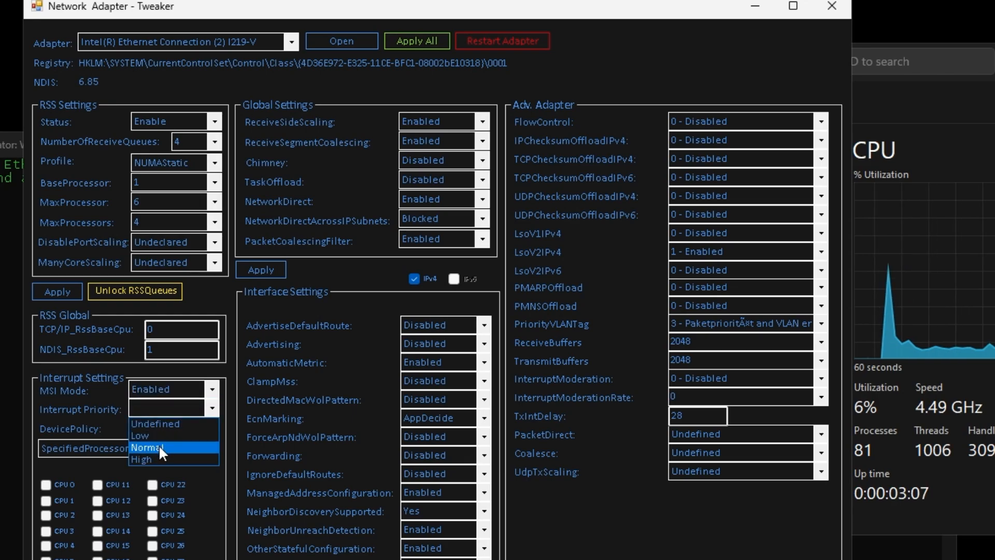
mouse_move(145, 452)
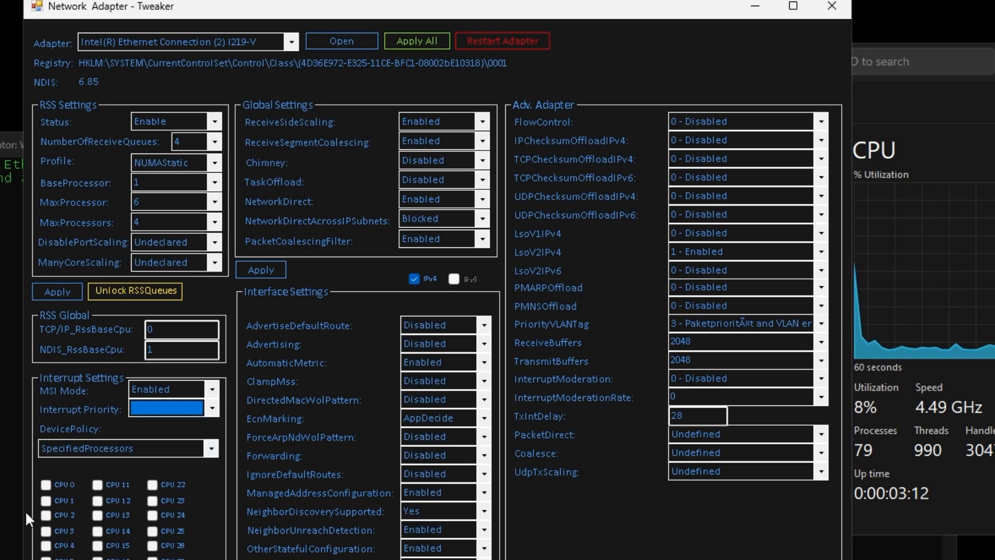
mouse_move(557, 140)
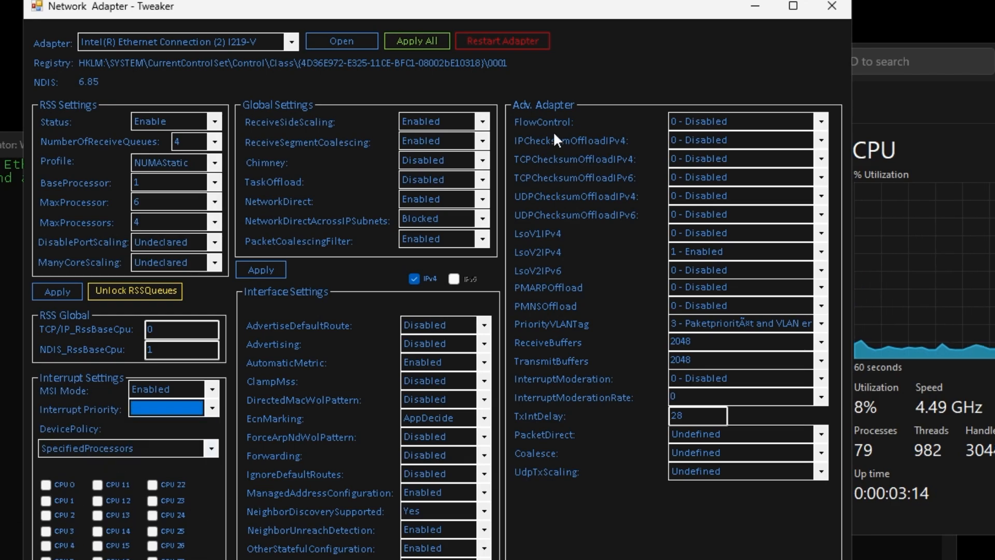
mouse_move(715, 130)
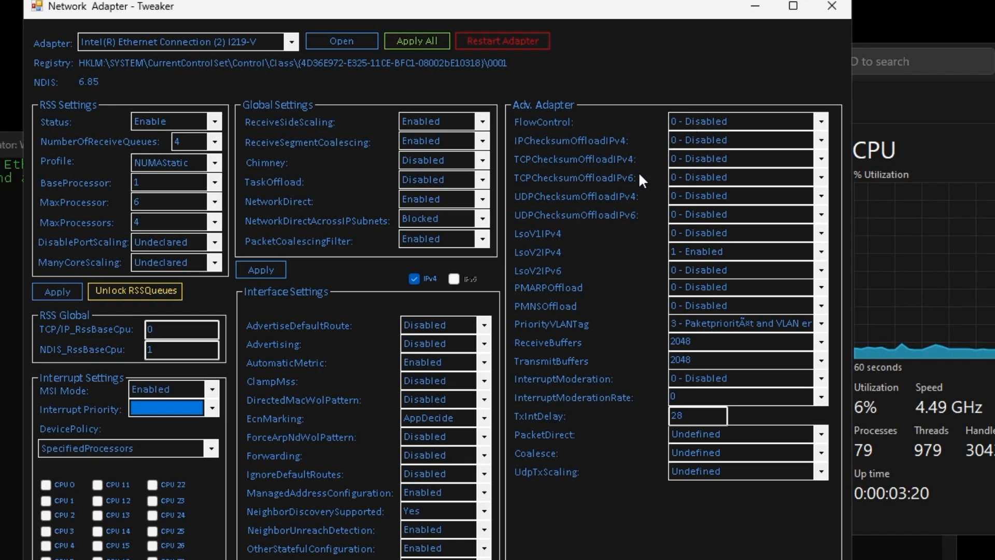
mouse_move(673, 170)
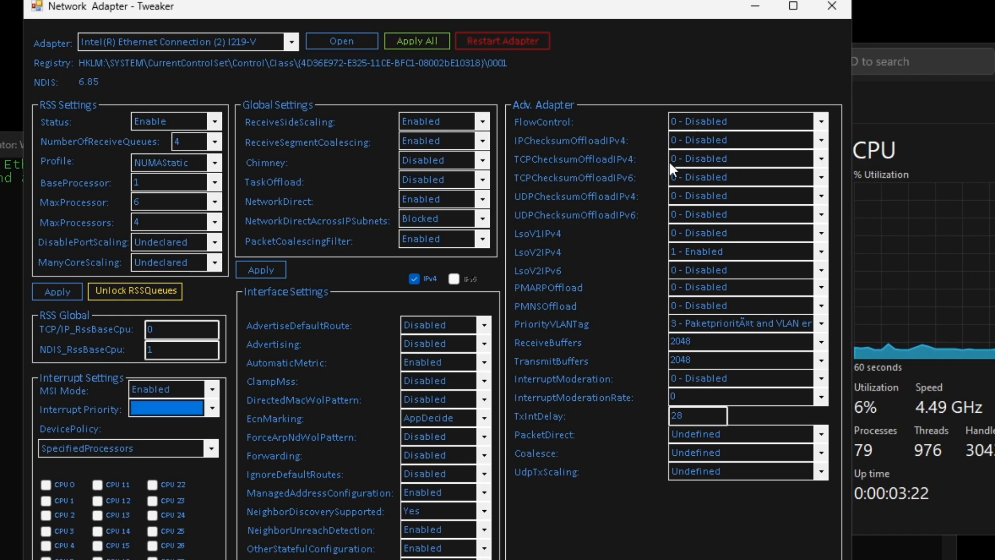
mouse_move(667, 248)
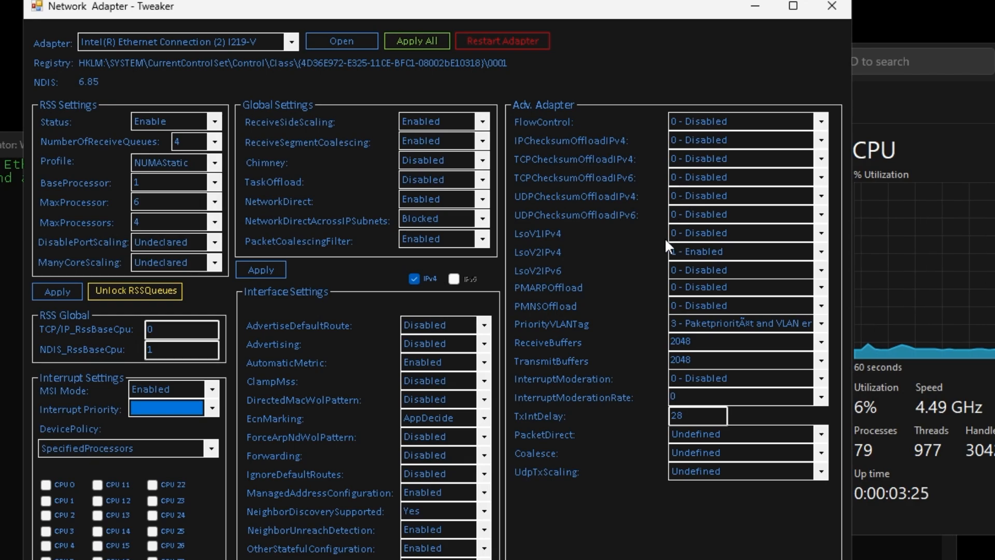
mouse_move(702, 240)
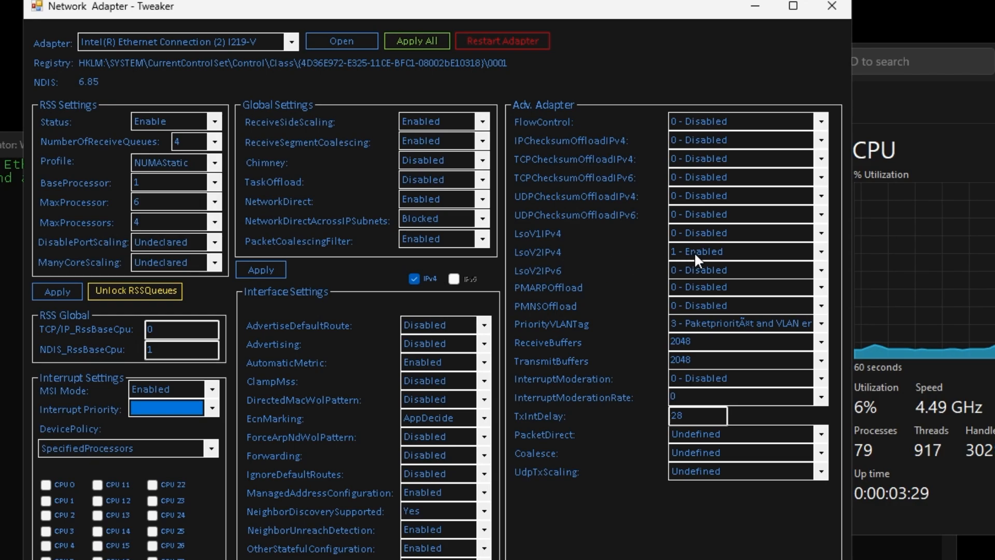
mouse_move(647, 277)
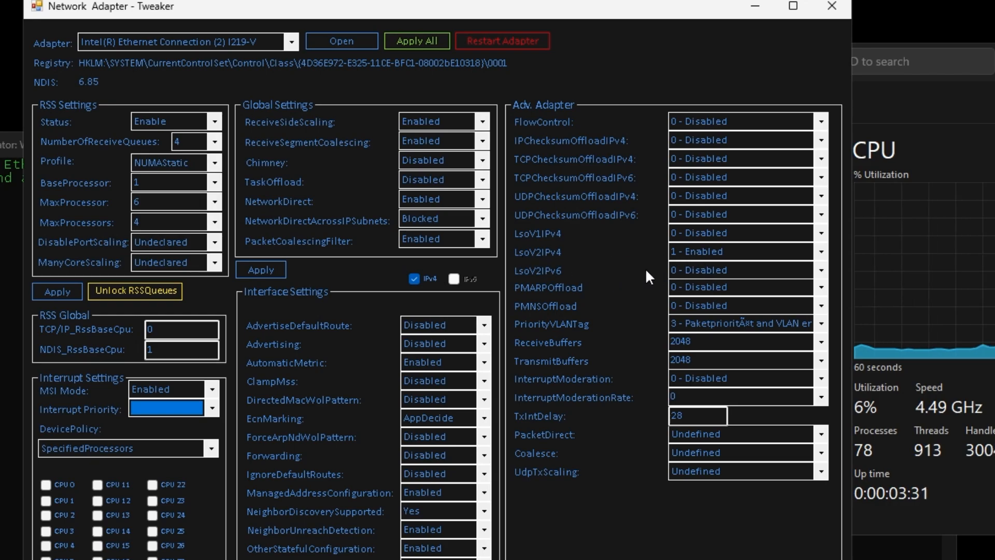
mouse_move(552, 298)
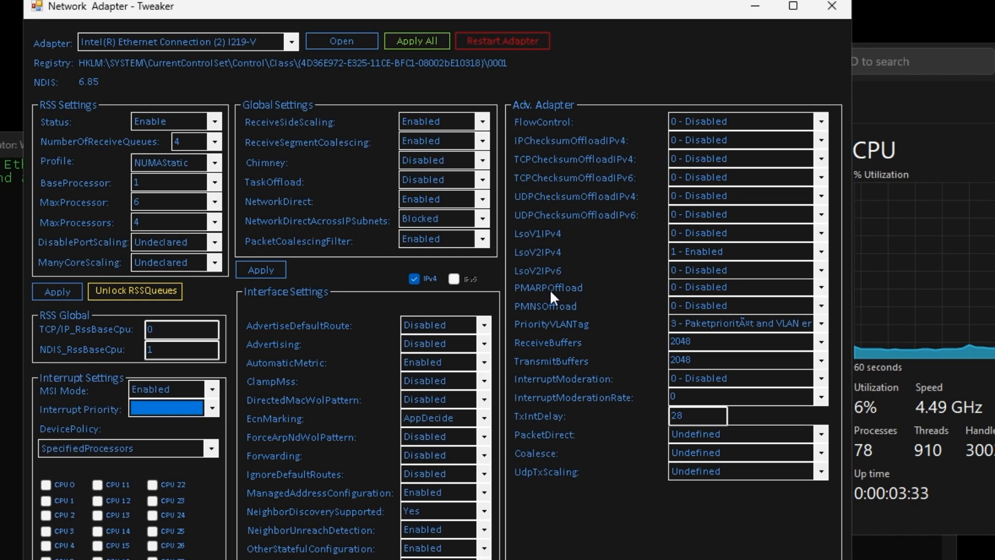
mouse_move(559, 322)
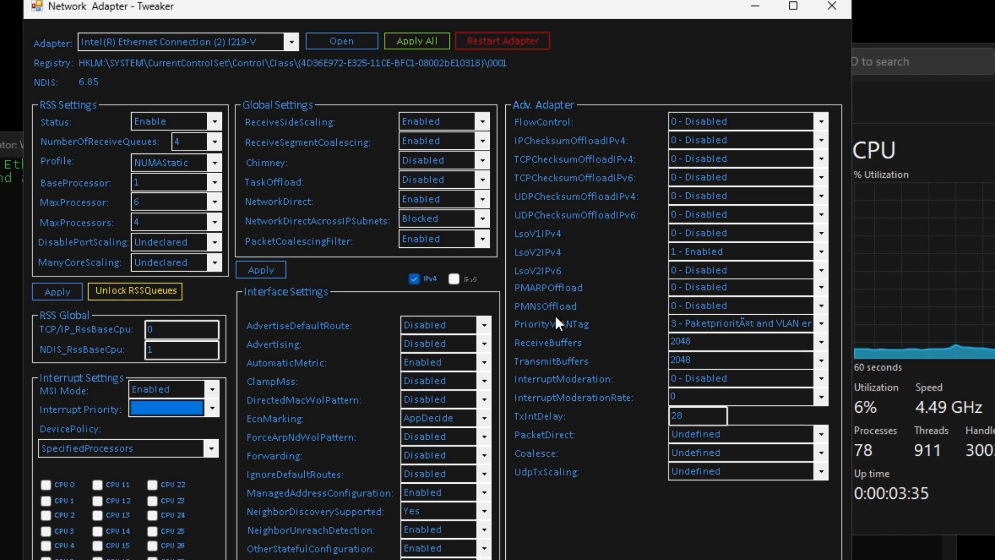
mouse_move(733, 318)
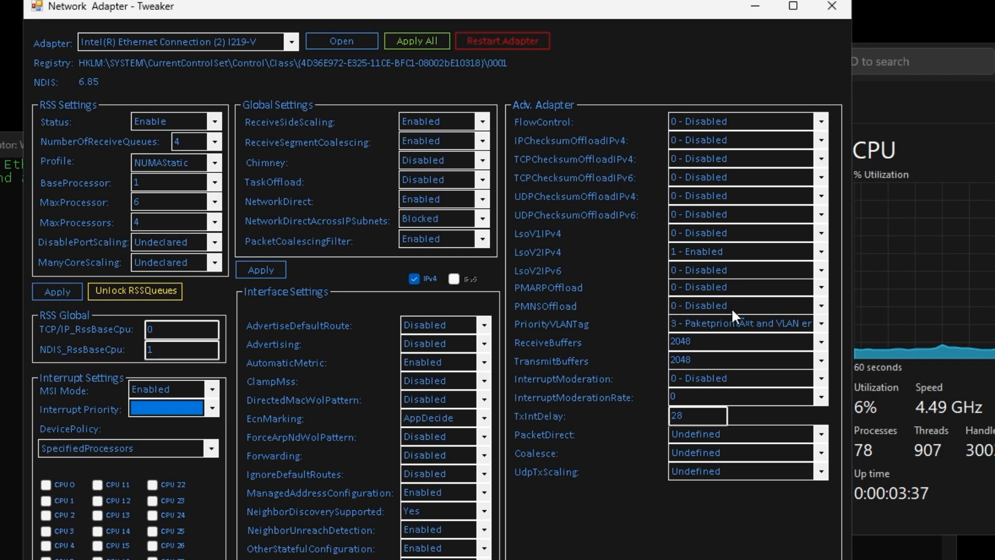
left_click(820, 323)
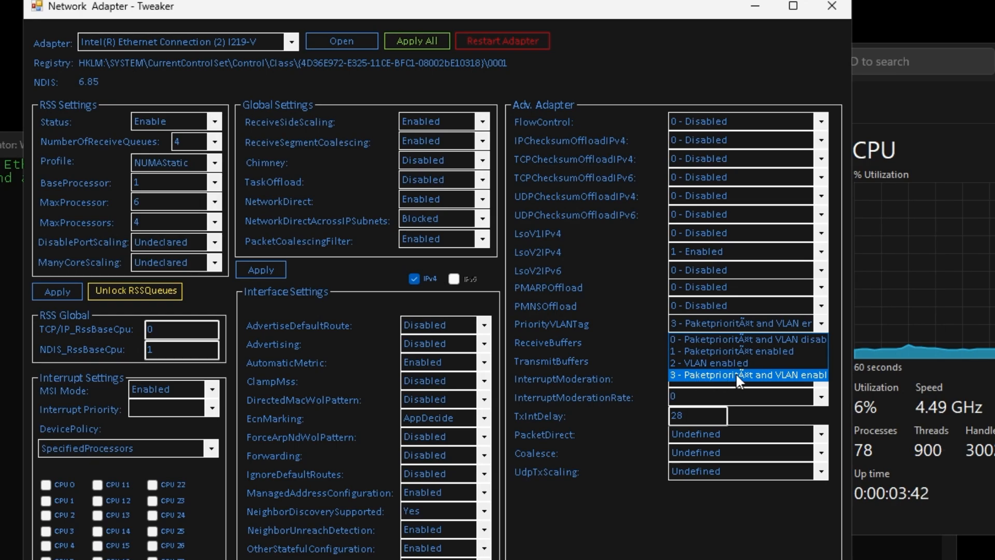
left_click(747, 375)
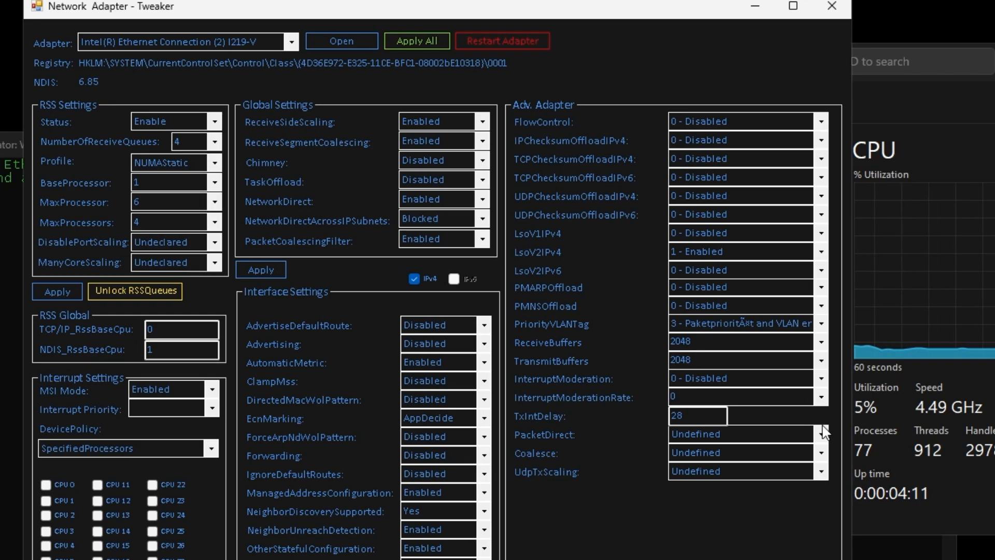
mouse_move(799, 453)
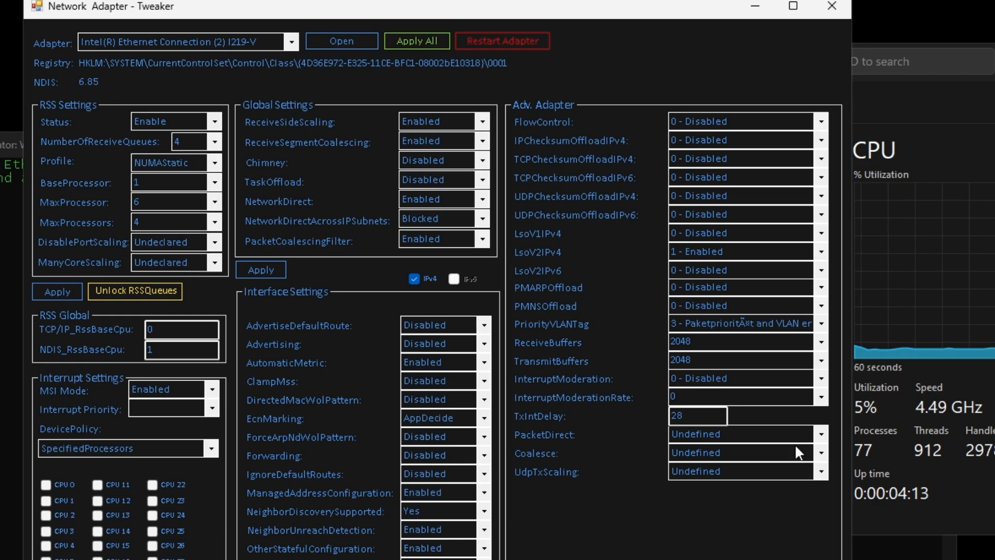
mouse_move(712, 387)
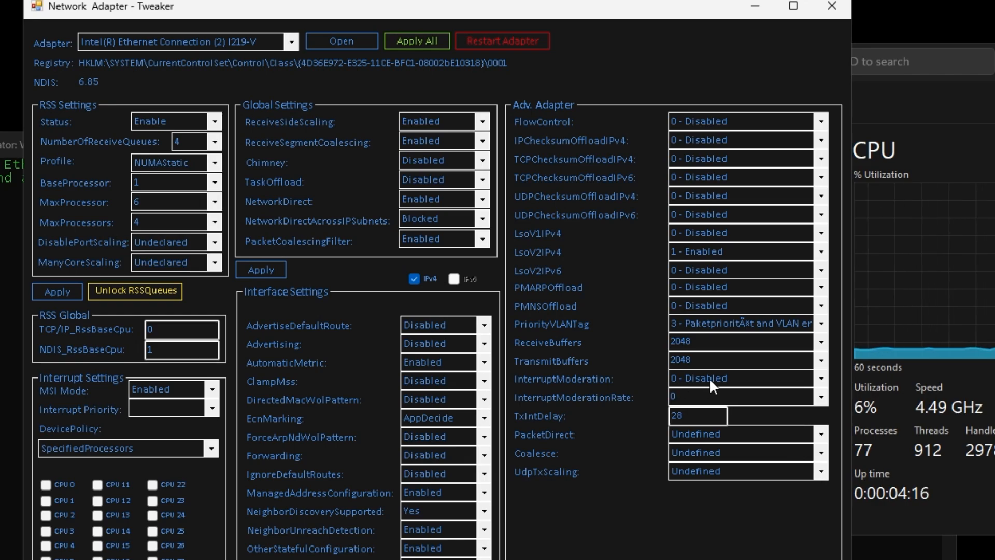
mouse_move(557, 439)
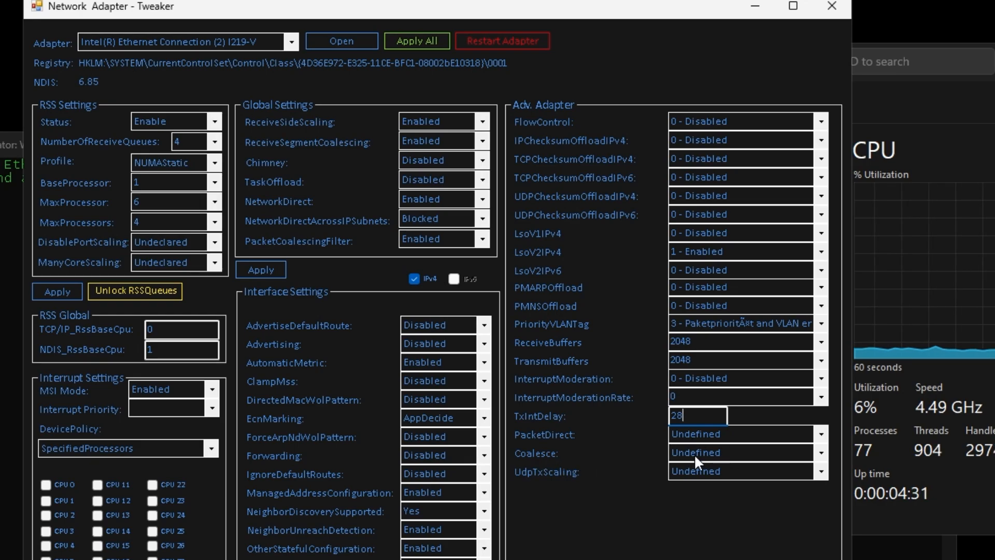
left_click(740, 452)
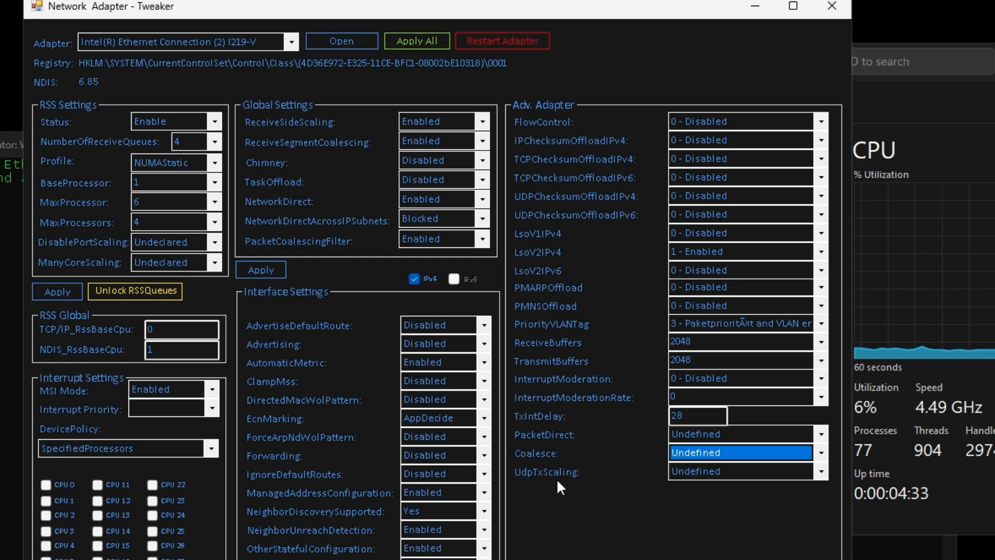
left_click(740, 471)
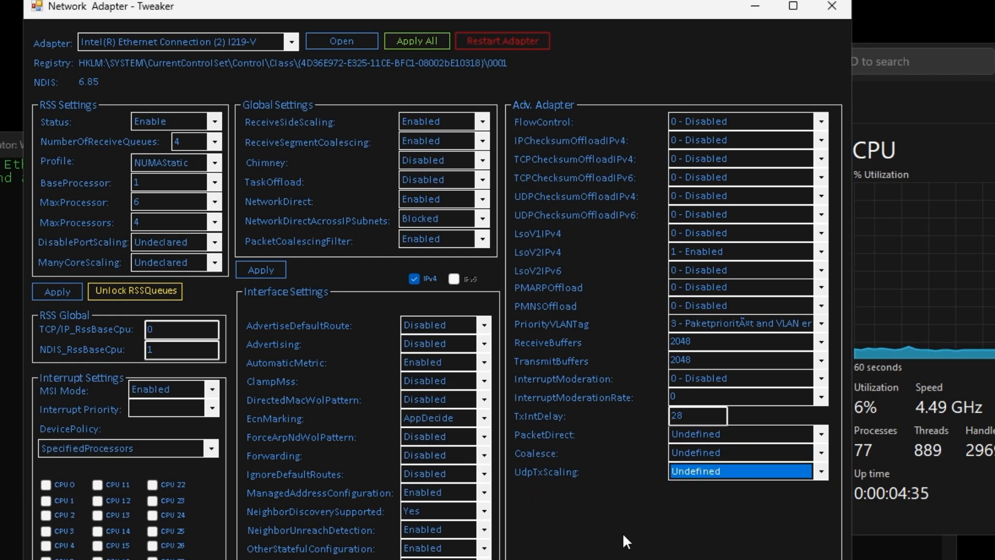
scroll("down", 3)
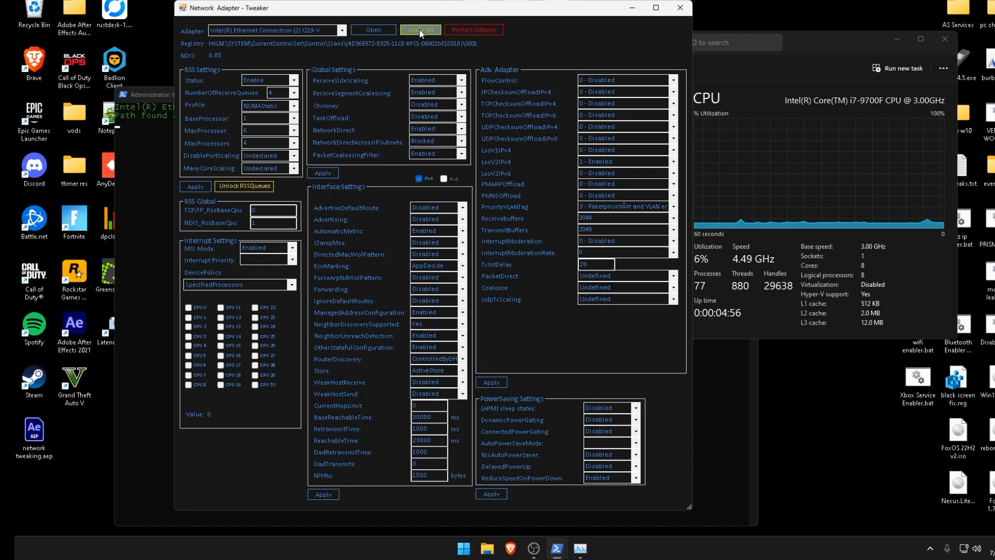
Step: Apply all adapter settings to the registry and close Task Manager
left_click(419, 29)
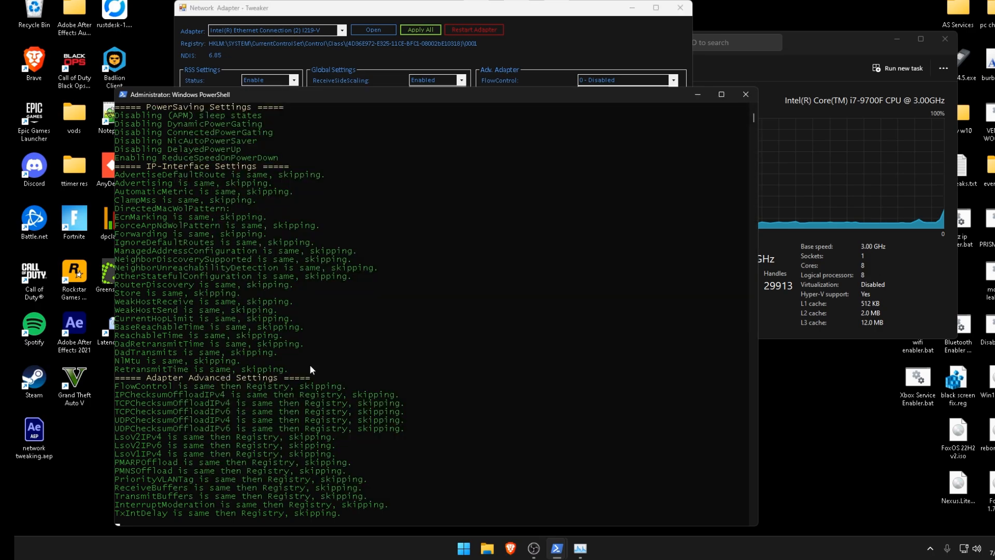
mouse_move(337, 217)
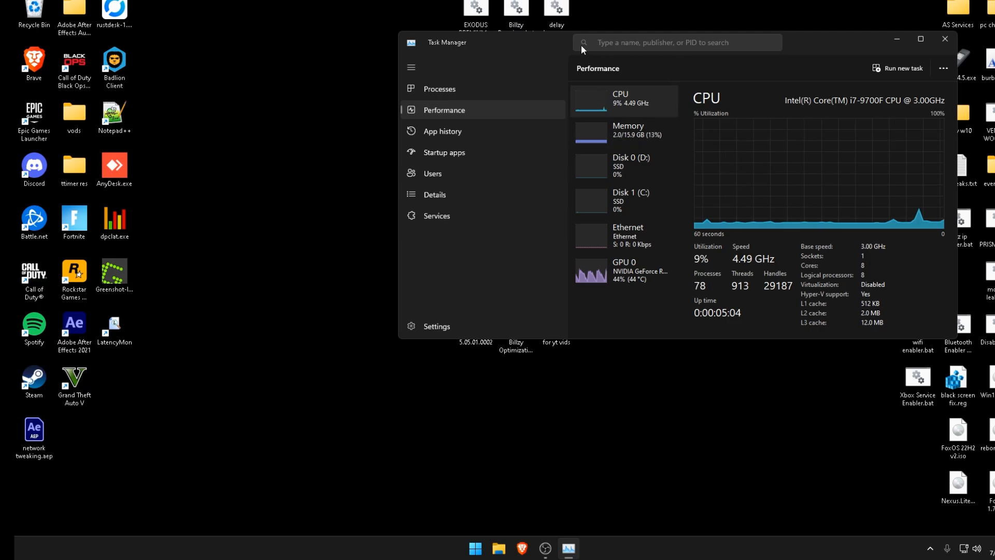
left_click(945, 39)
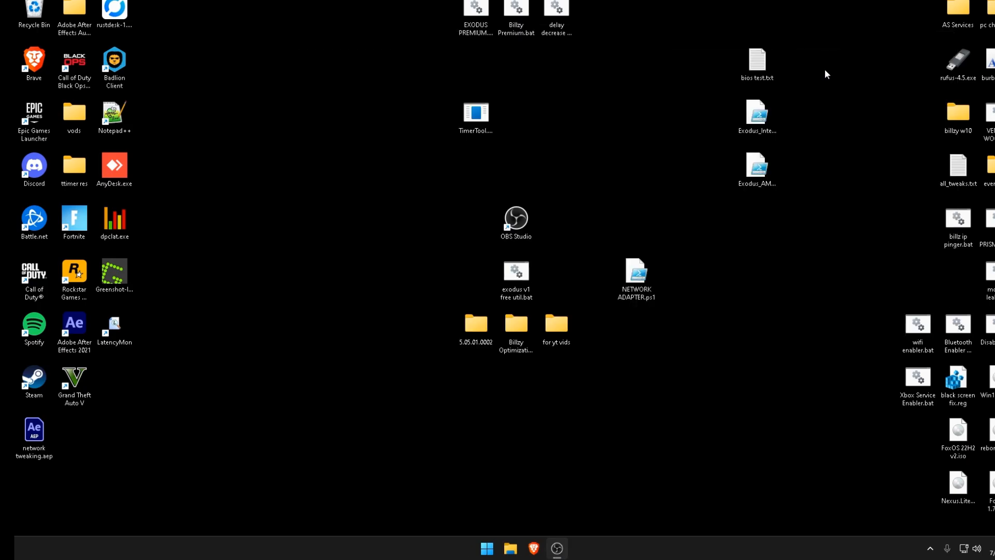